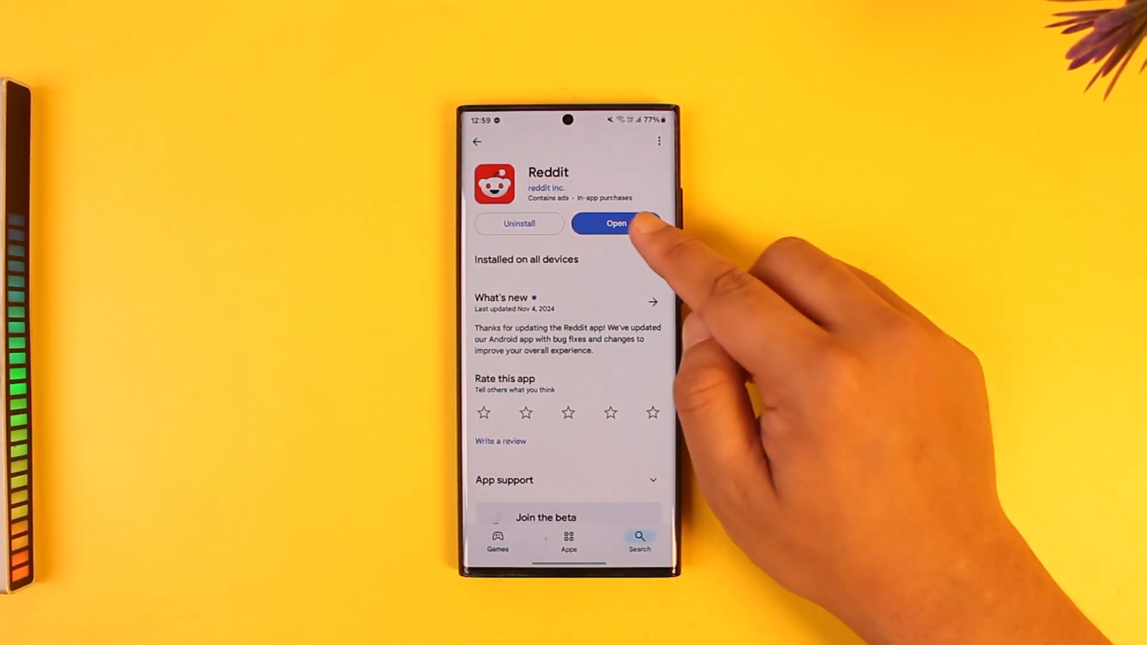
Leave Reddit's Play Store page and reach its Android App info page.
{"action": "left_click", "coordinate": [617, 224]}
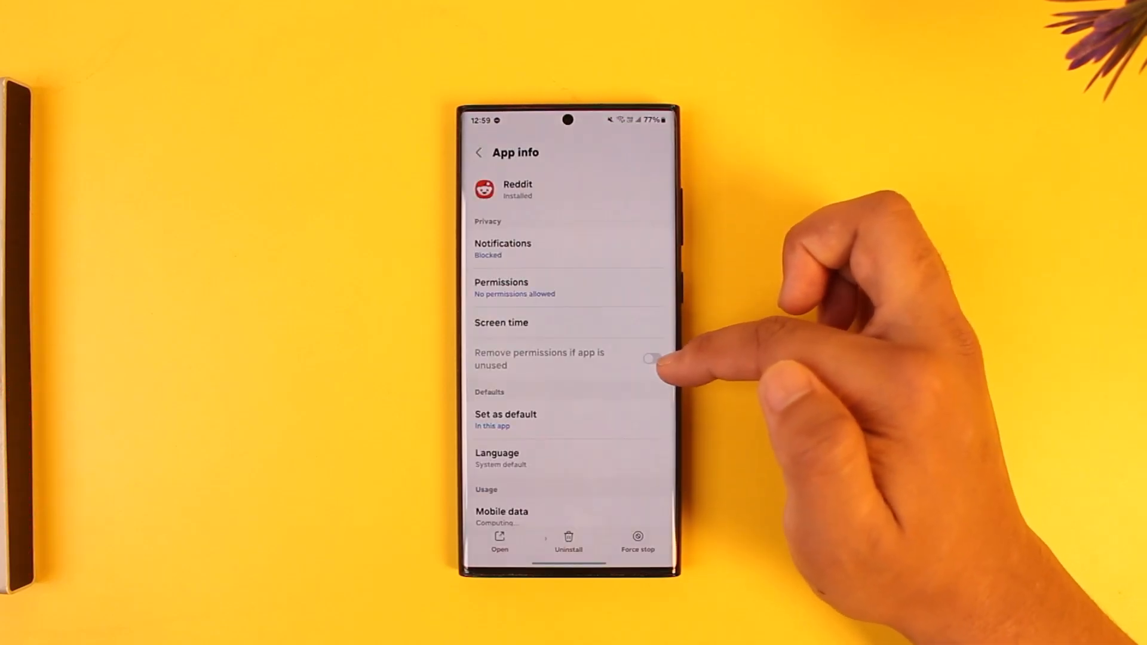
Turn on 'Remove permissions if app is unused', then launch Reddit to its login screen.
{"action": "left_click", "coordinate": [650, 357]}
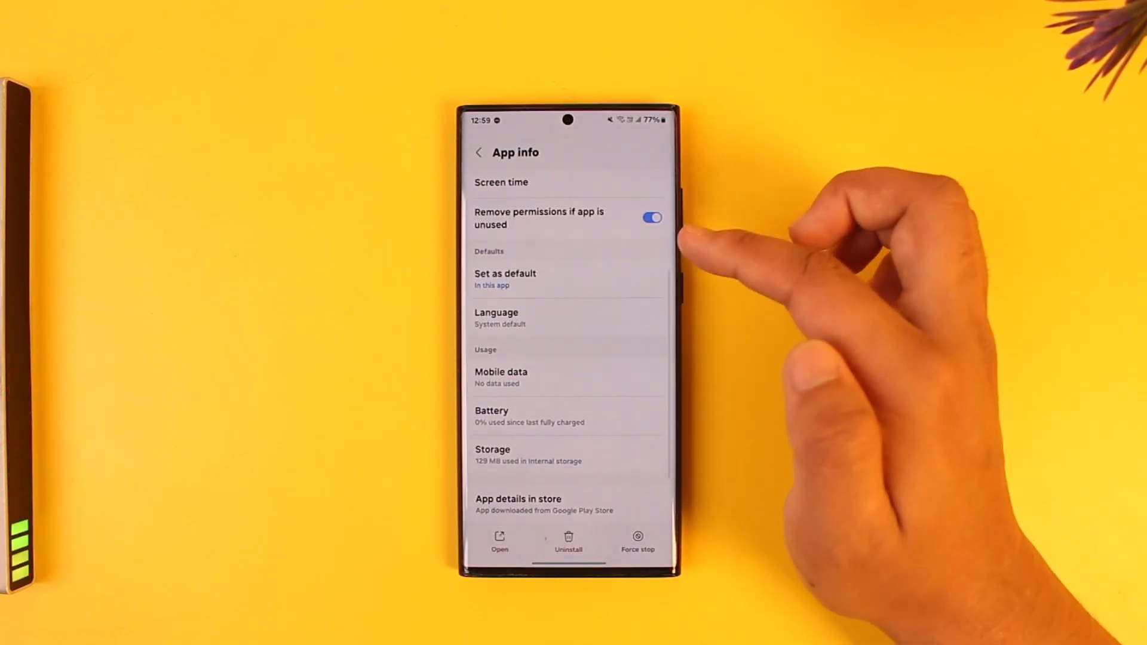
{"action": "mouse_move", "coordinate": [673, 235]}
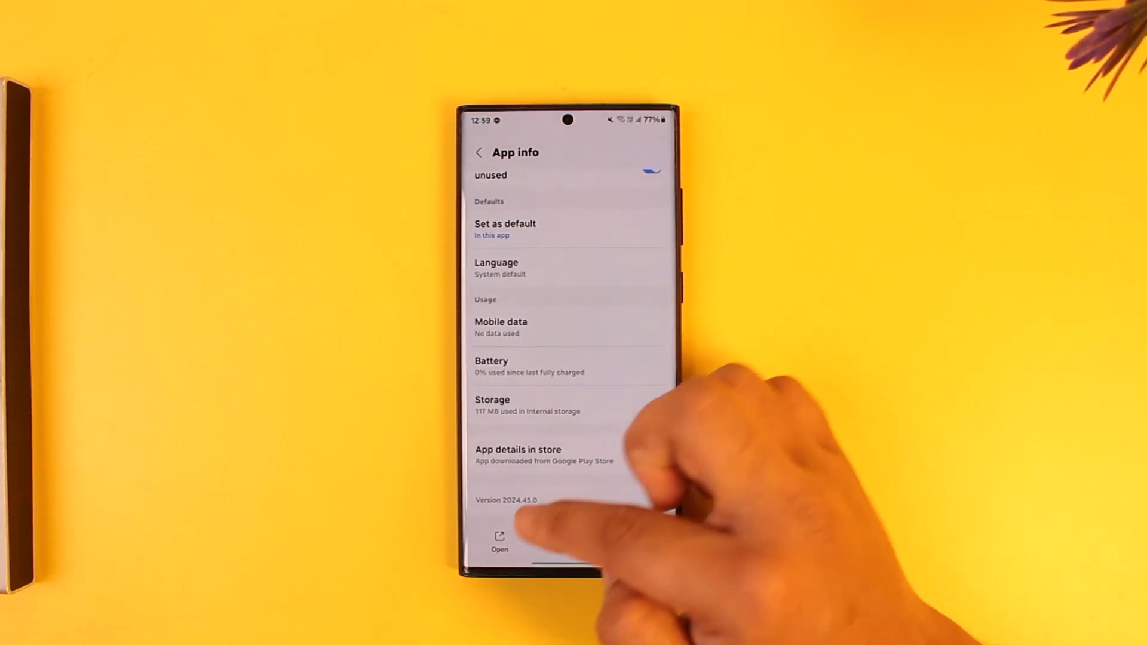
{"action": "left_click", "coordinate": [683, 282]}
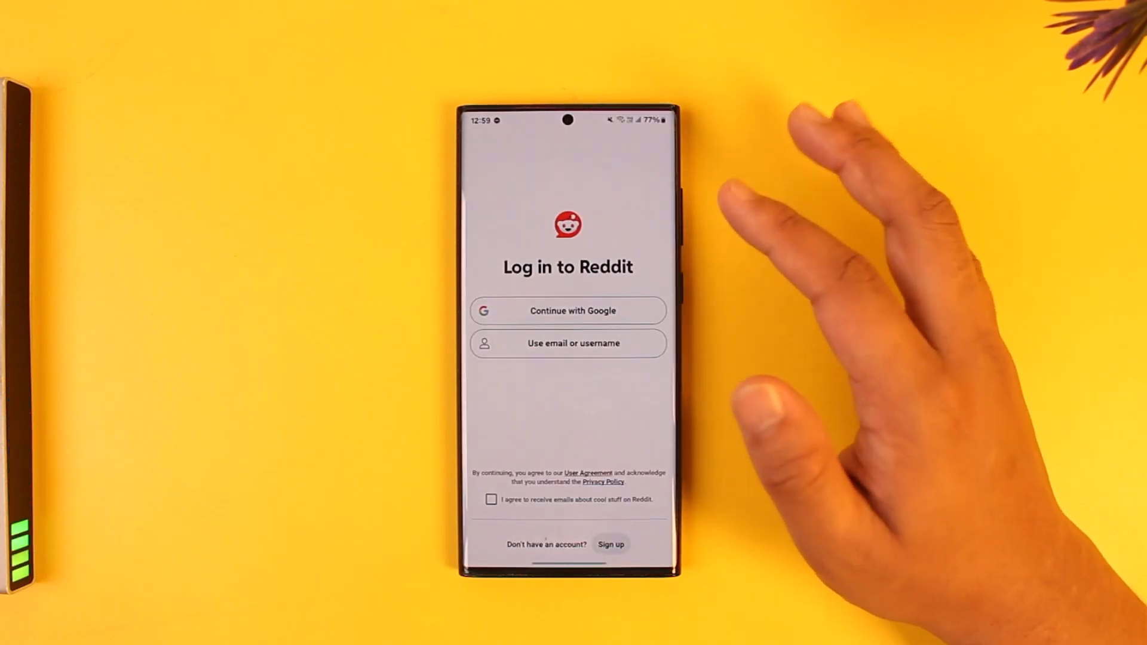
Log in with email or username and reach Reddit's own Settings page.
{"action": "left_click", "coordinate": [568, 311]}
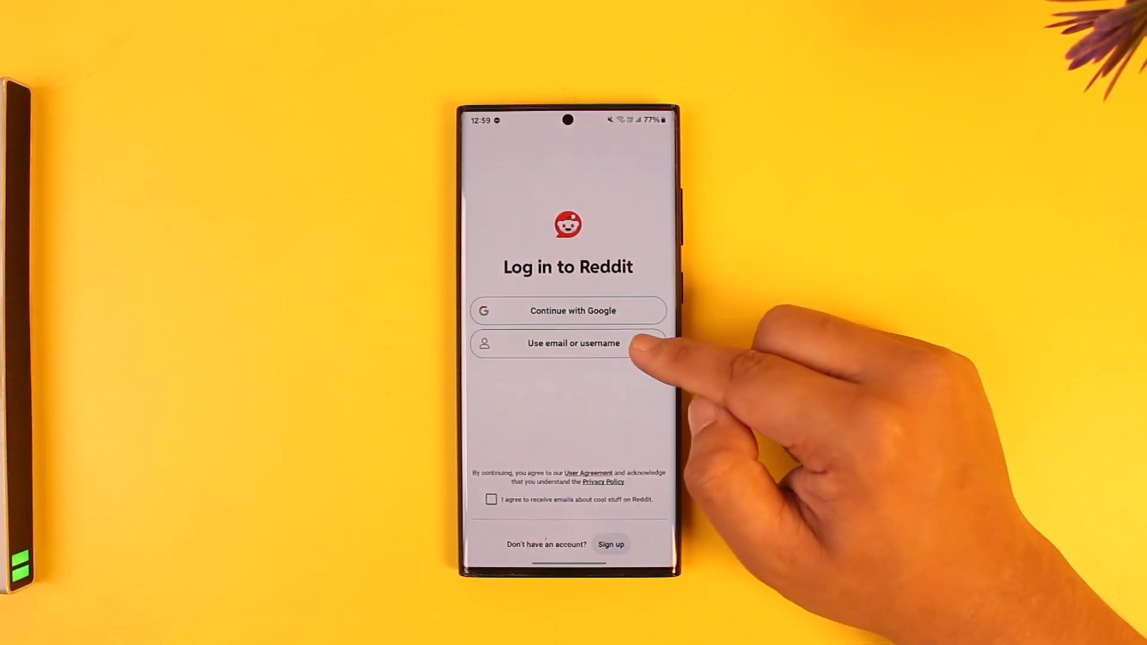
{"action": "left_click", "coordinate": [567, 343]}
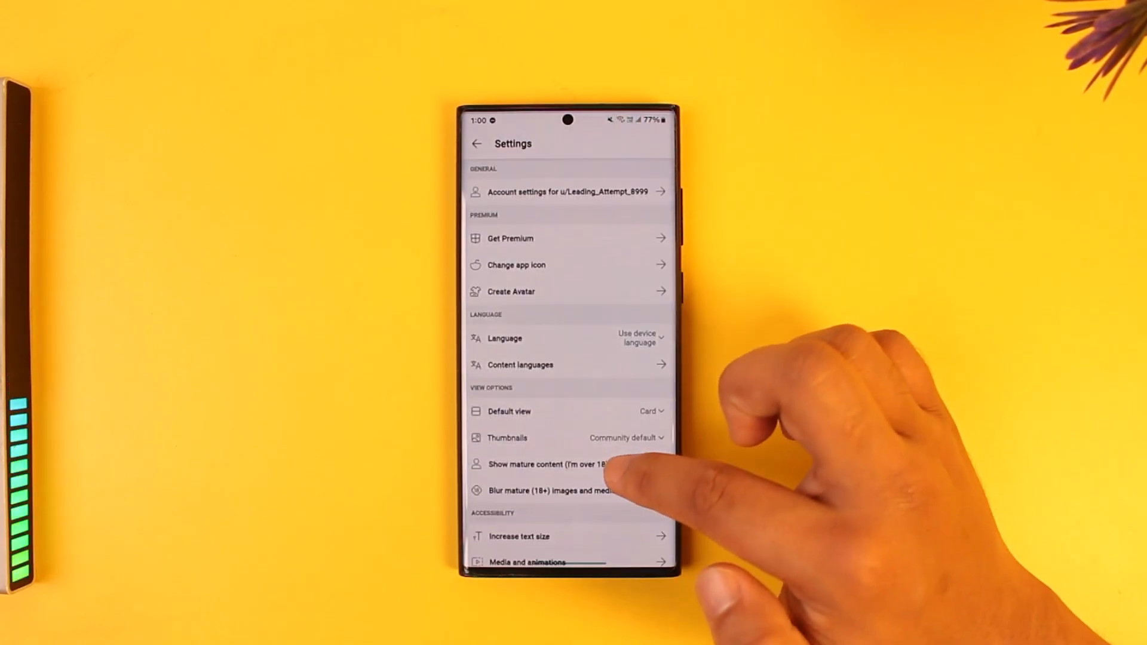
Open 'Account settings for u/…' under General in Reddit Settings.
{"action": "left_click", "coordinate": [568, 191]}
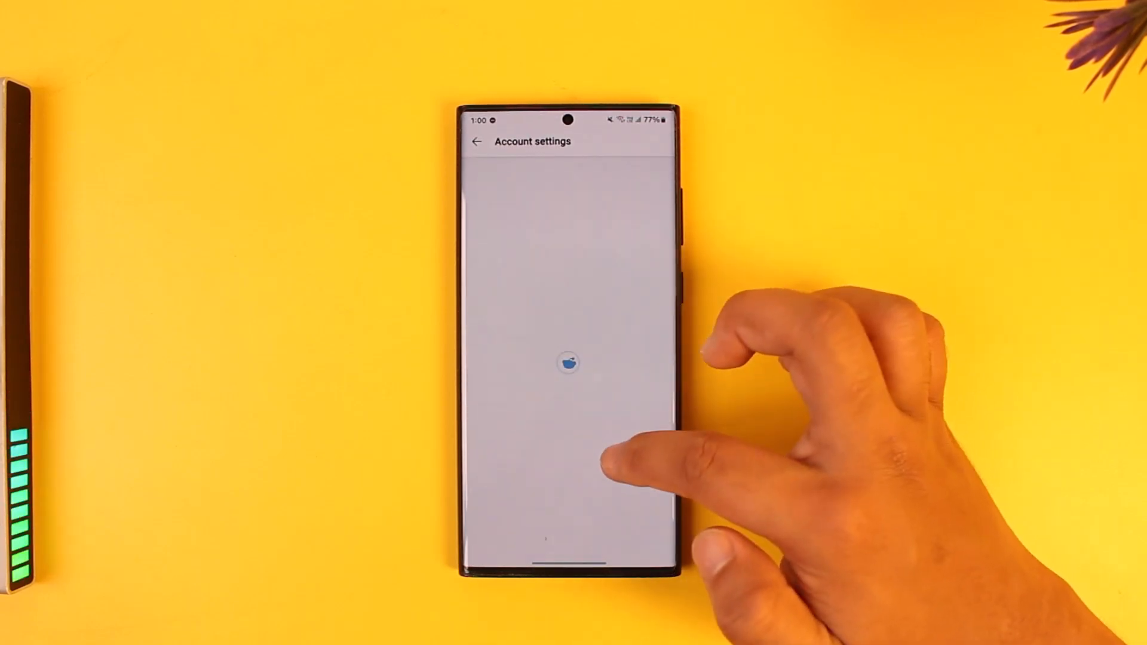